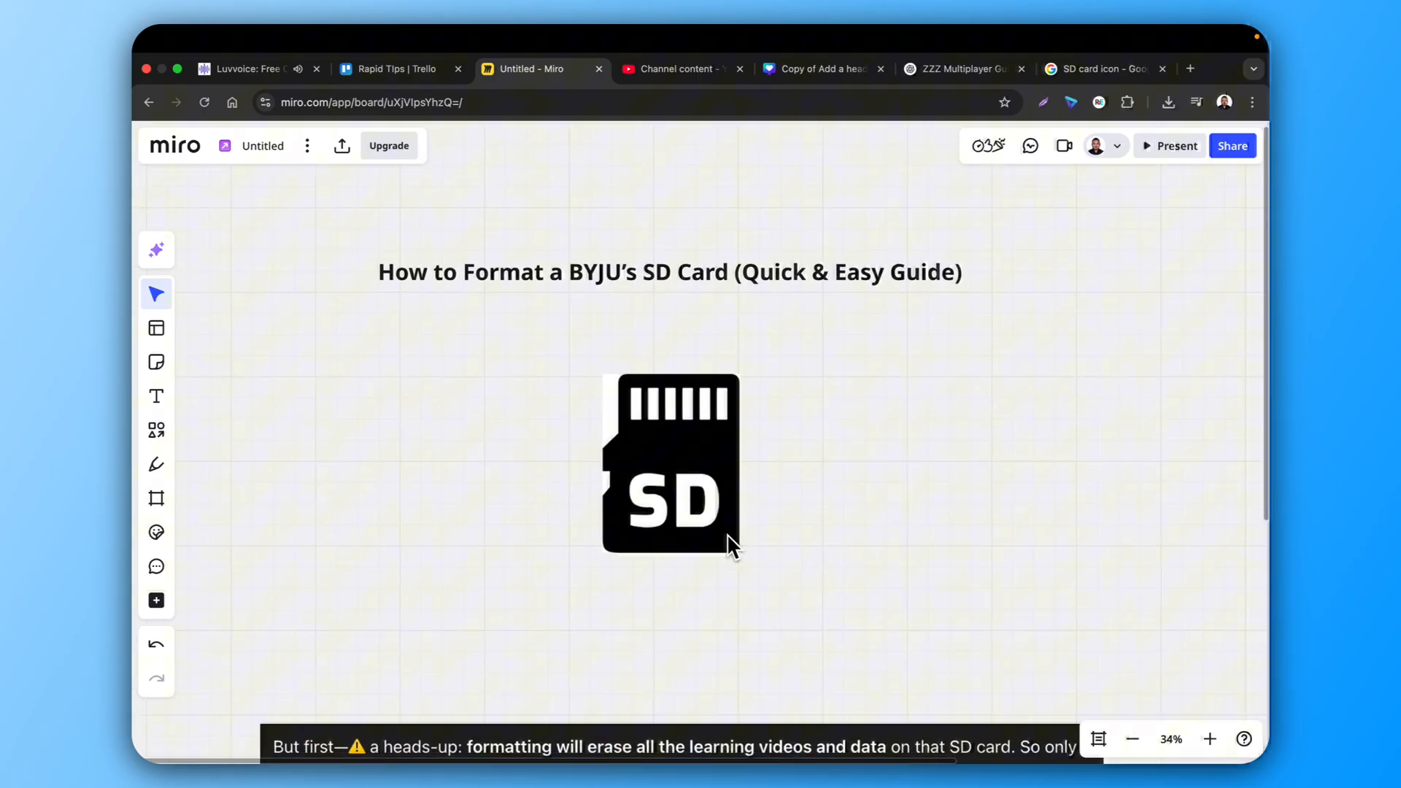
scroll("down", 3)
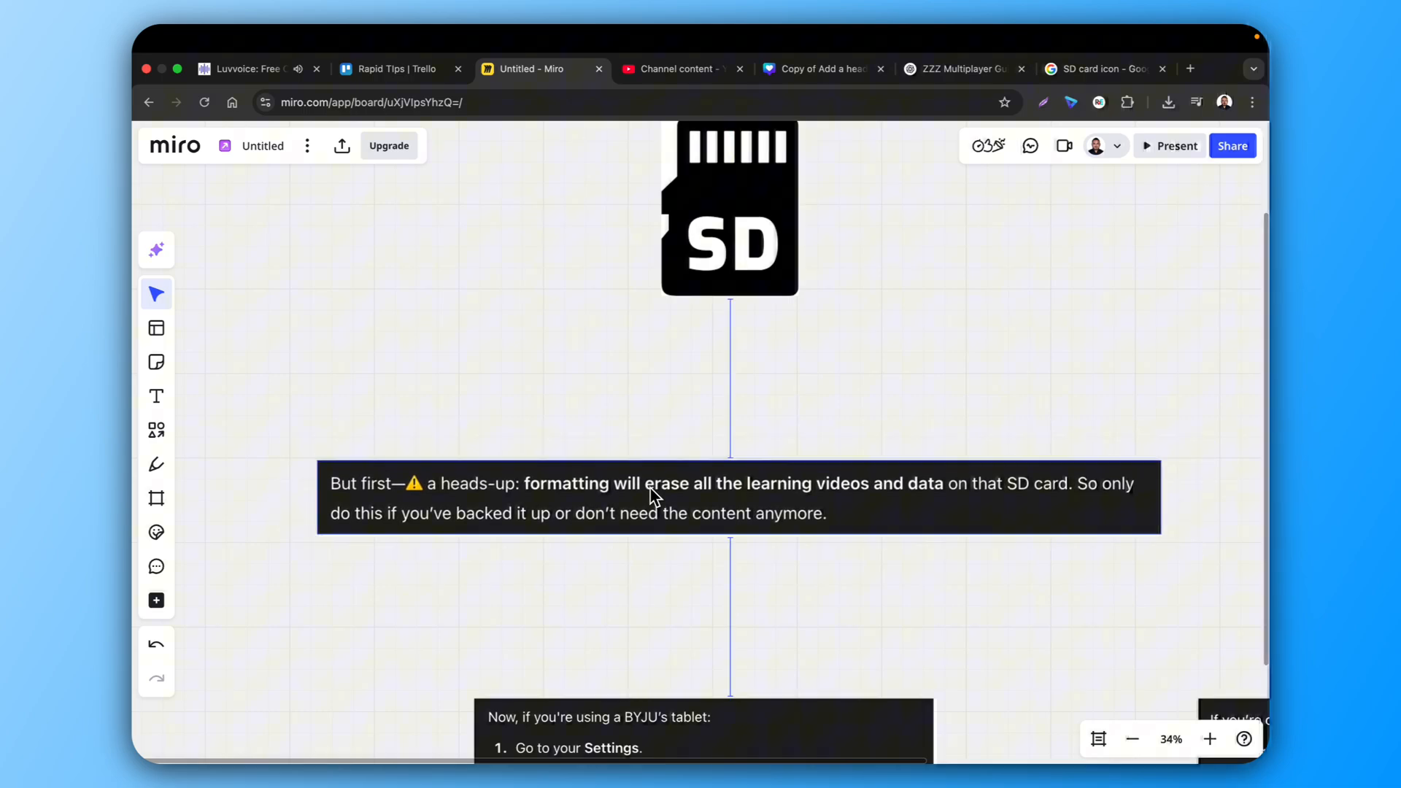
scroll("down", 3)
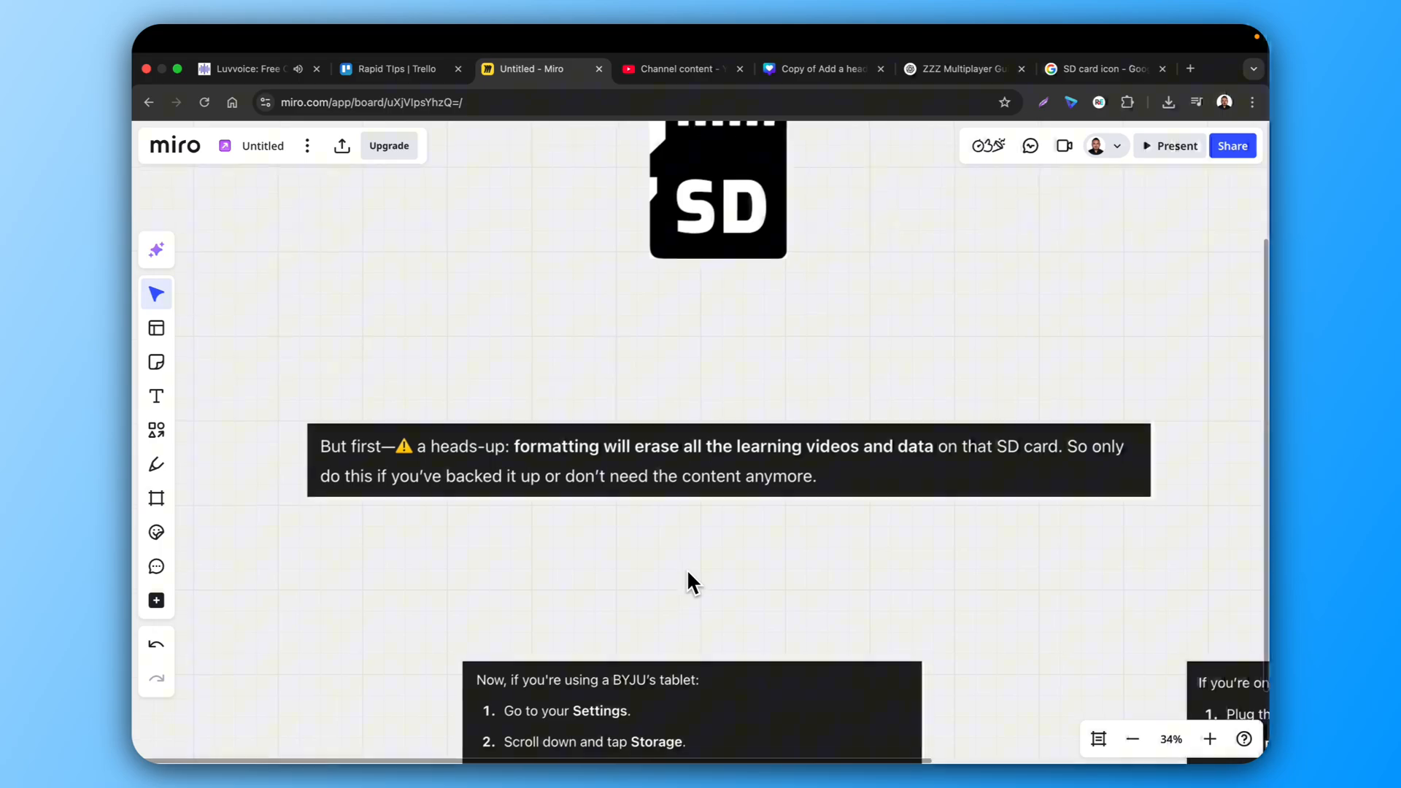
scroll("down", 3)
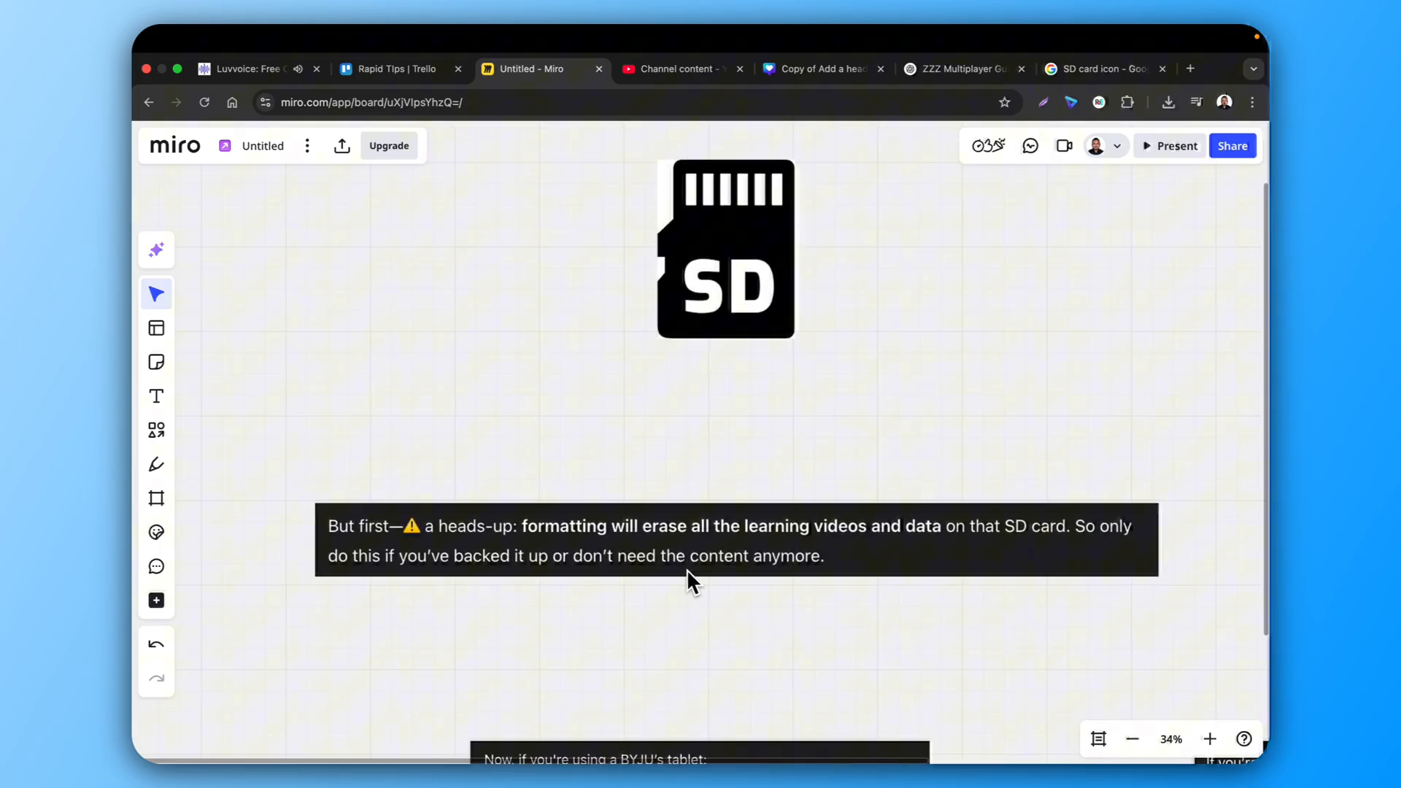
scroll("down", 3)
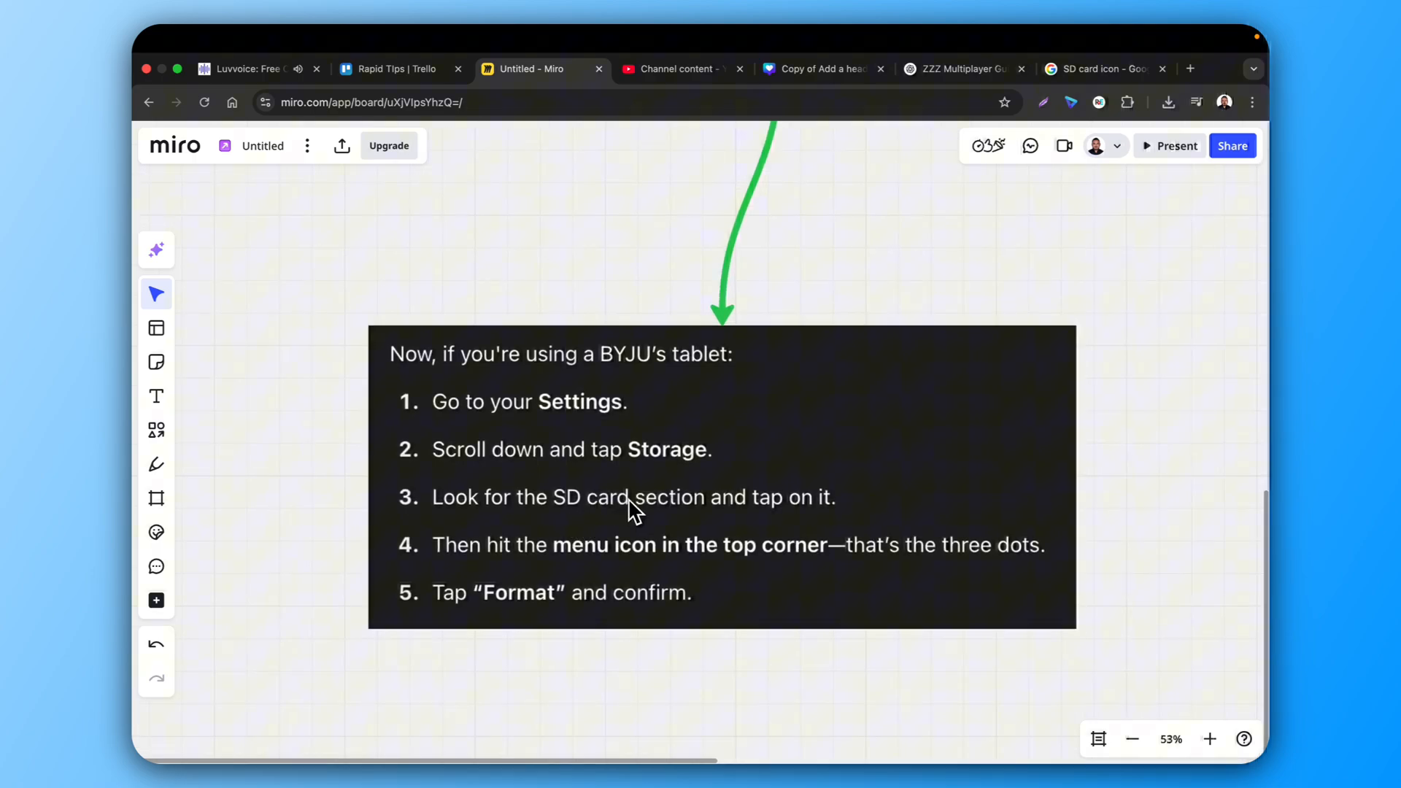
mouse_move(559, 550)
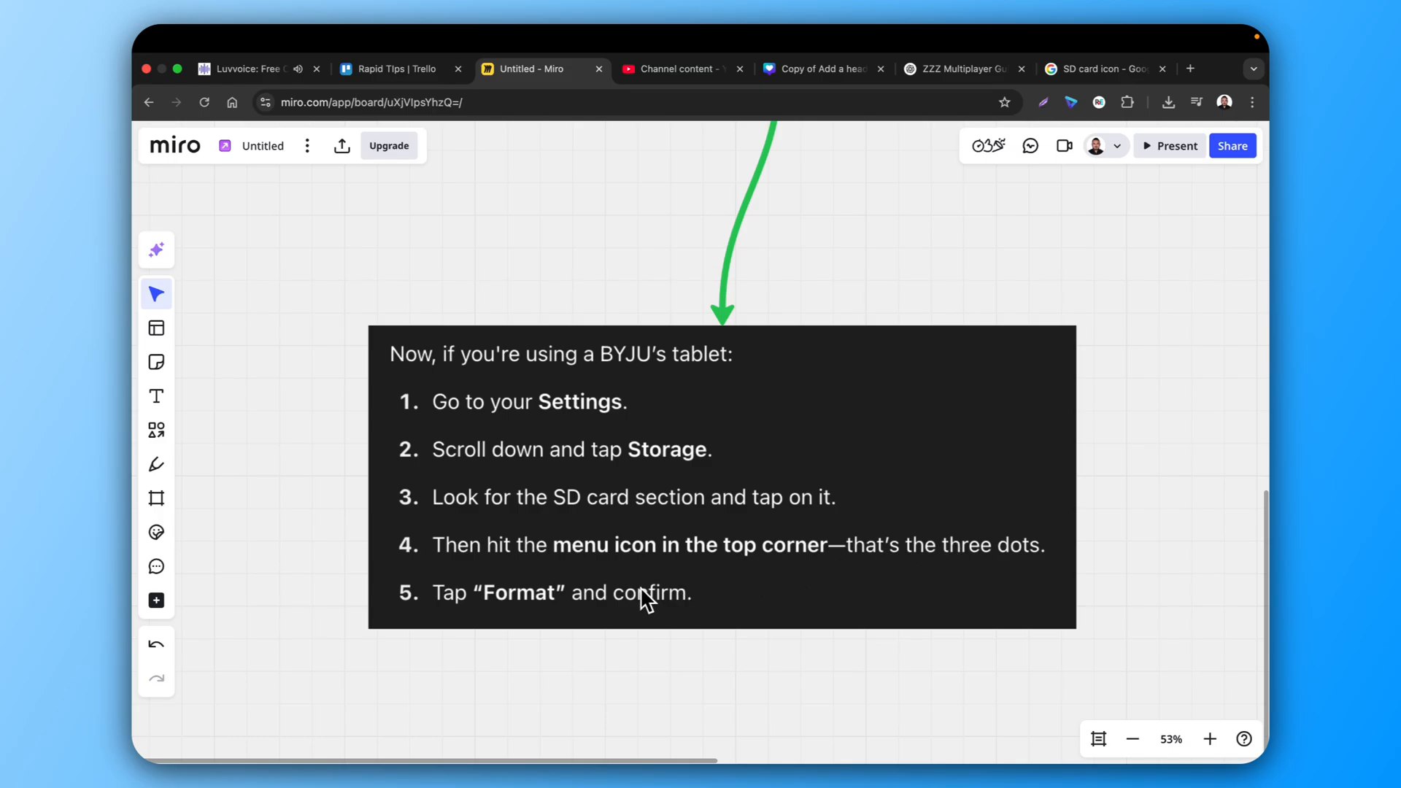
scroll("down", 3)
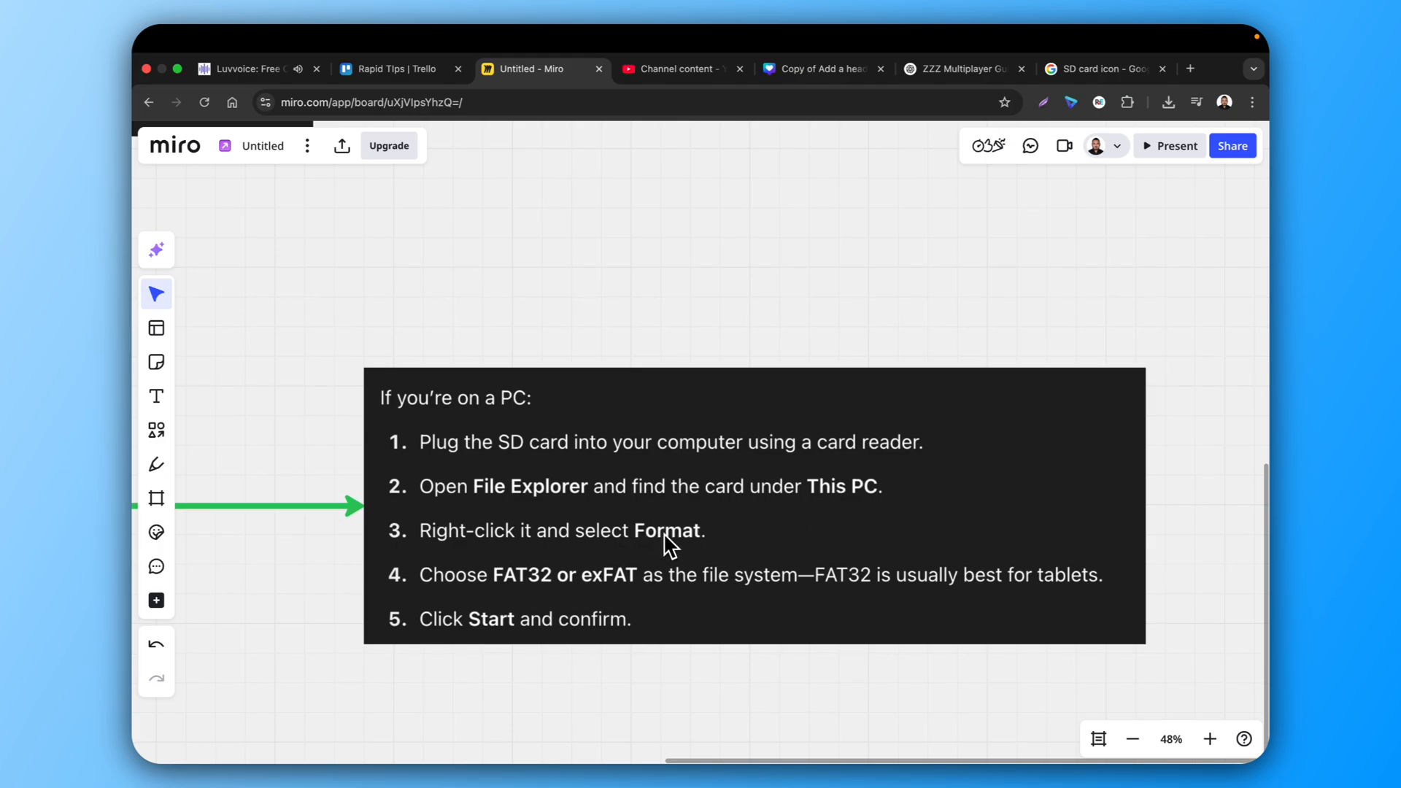
mouse_move(614, 582)
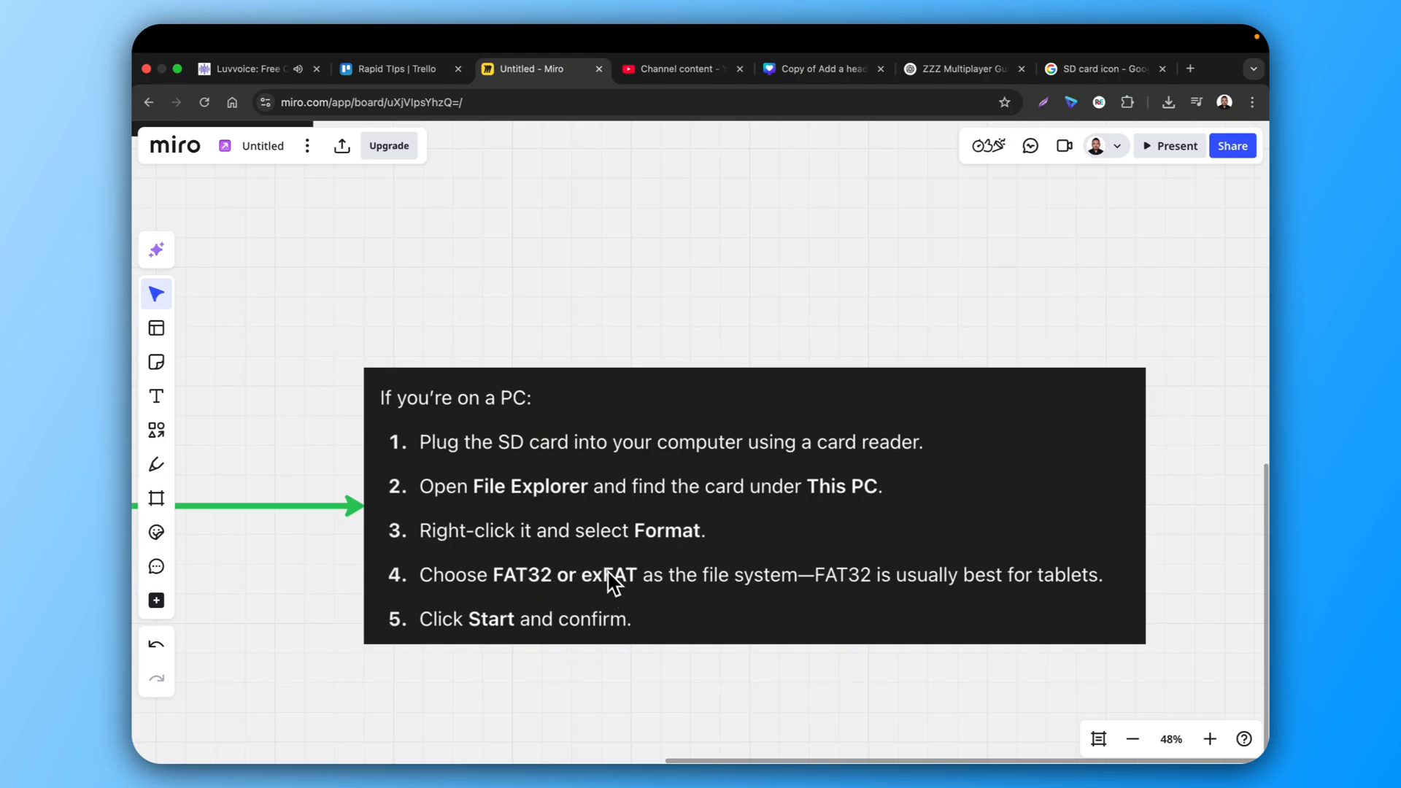
mouse_move(782, 590)
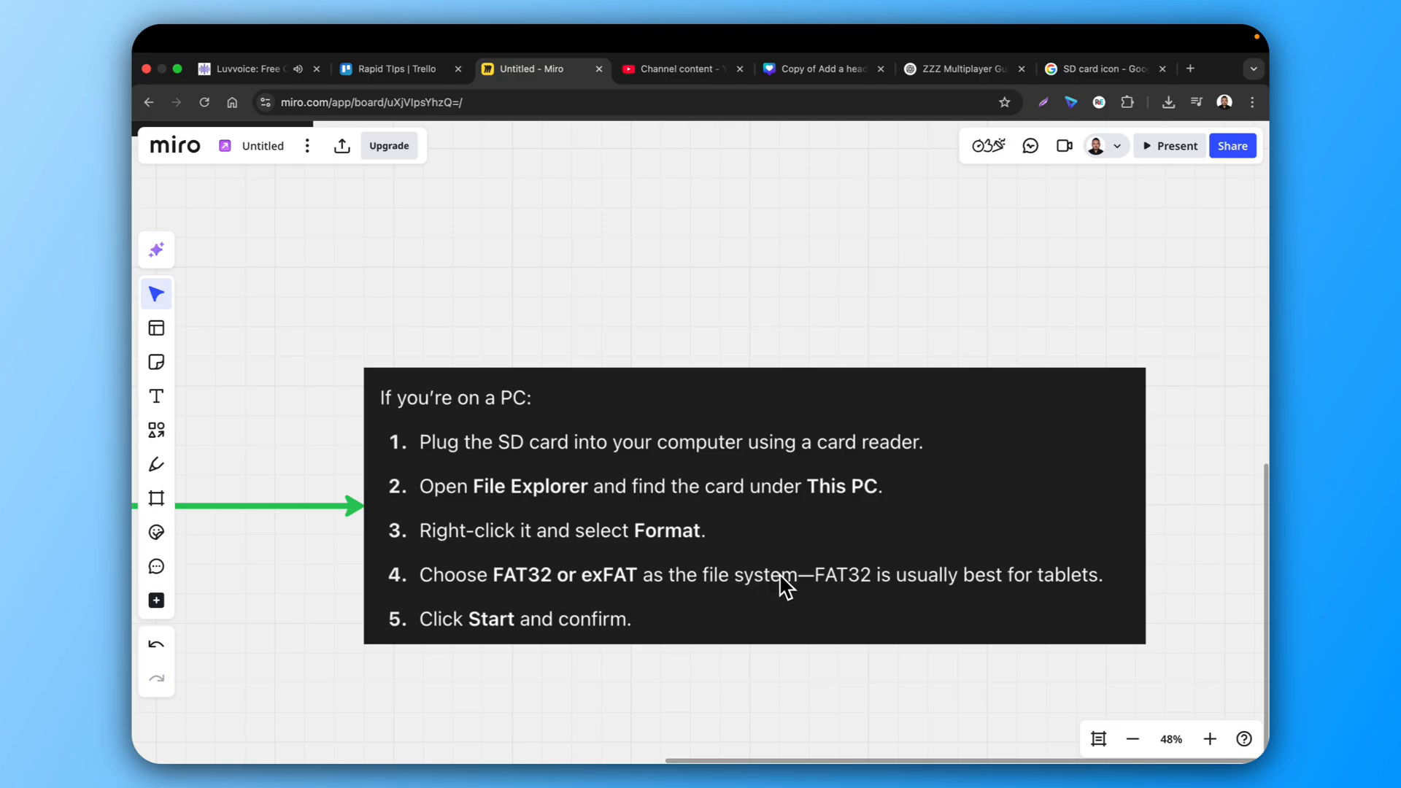
mouse_move(973, 587)
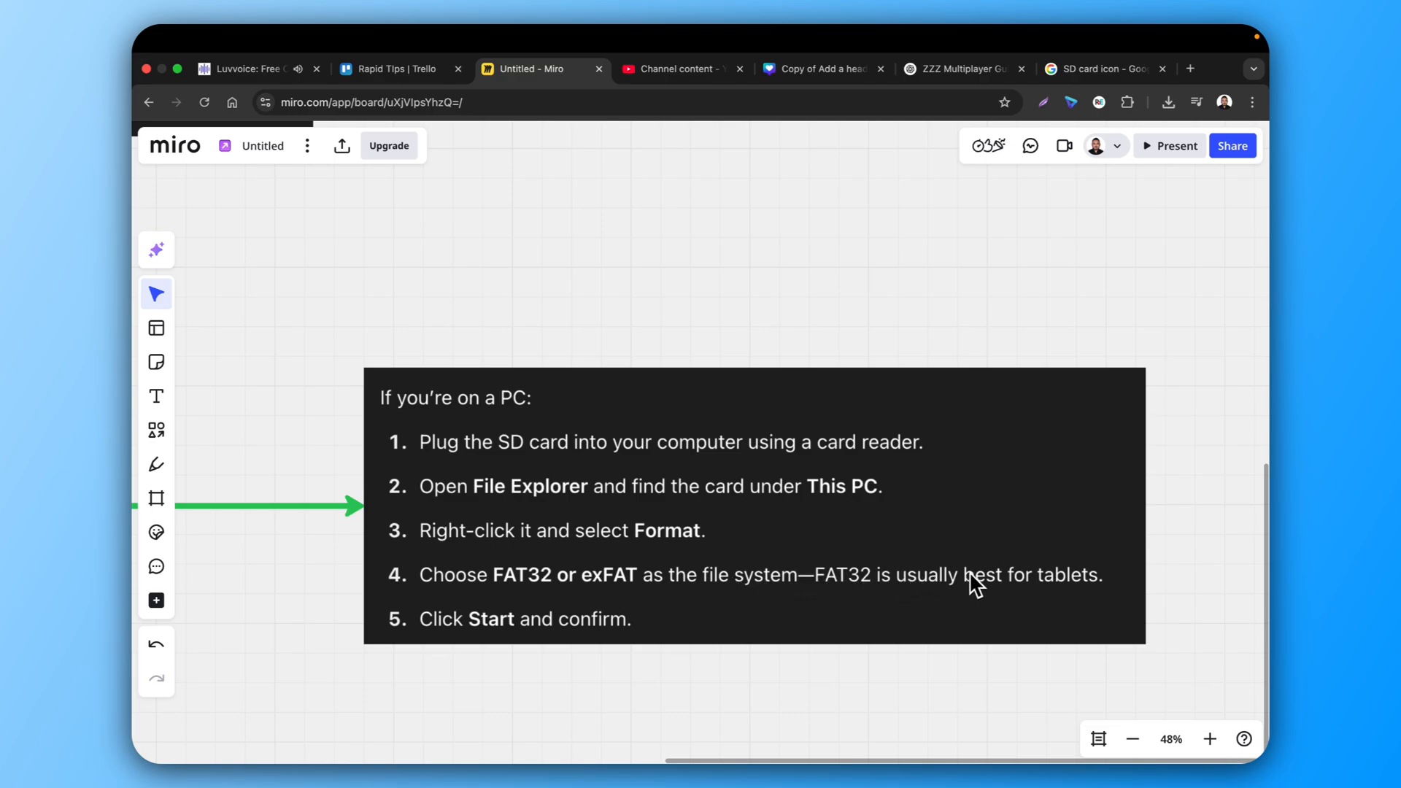
mouse_move(575, 635)
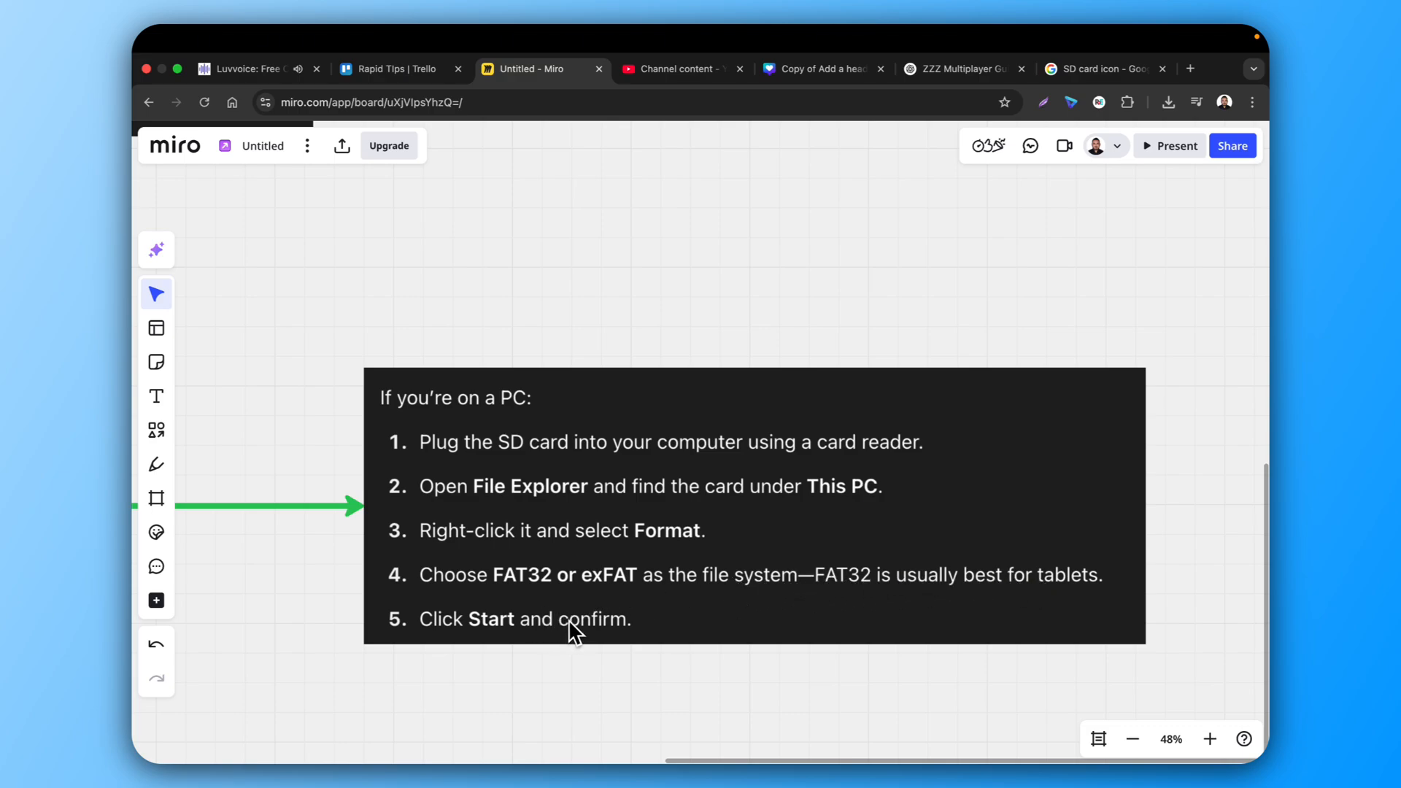
mouse_move(745, 753)
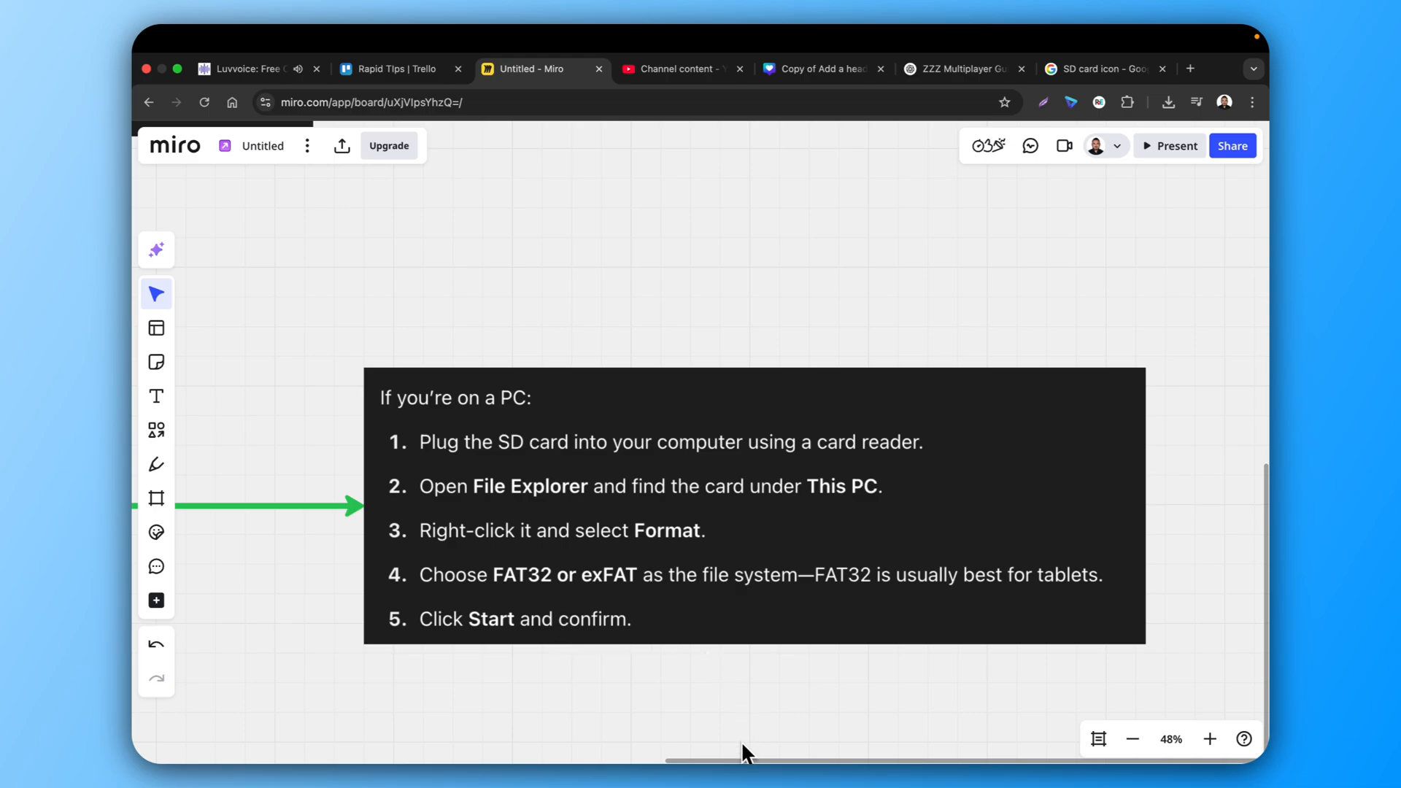